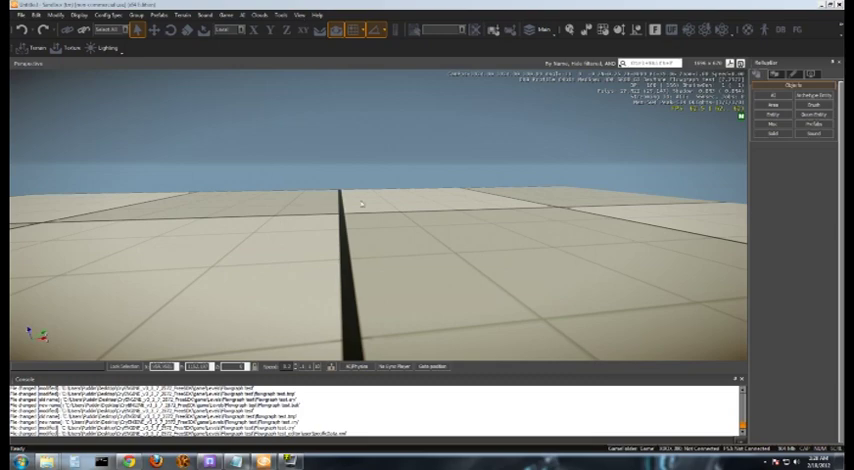
{"action": "mouse_move", "coordinate": [376, 224]}
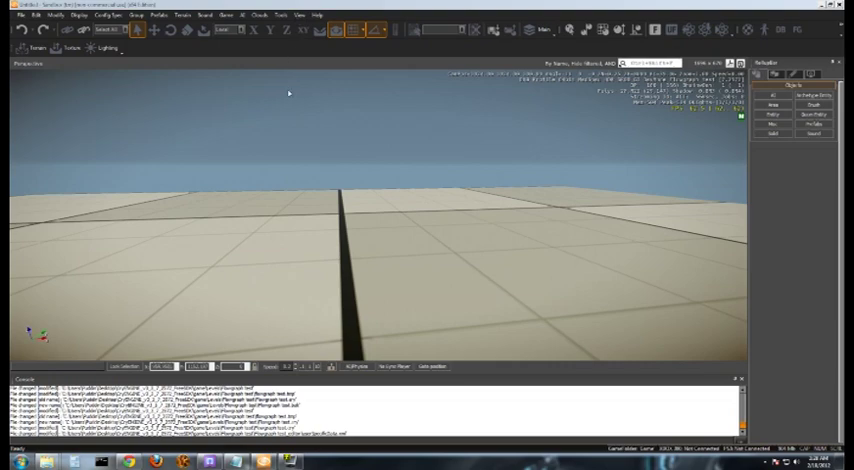
{"action": "mouse_move", "coordinate": [408, 100]}
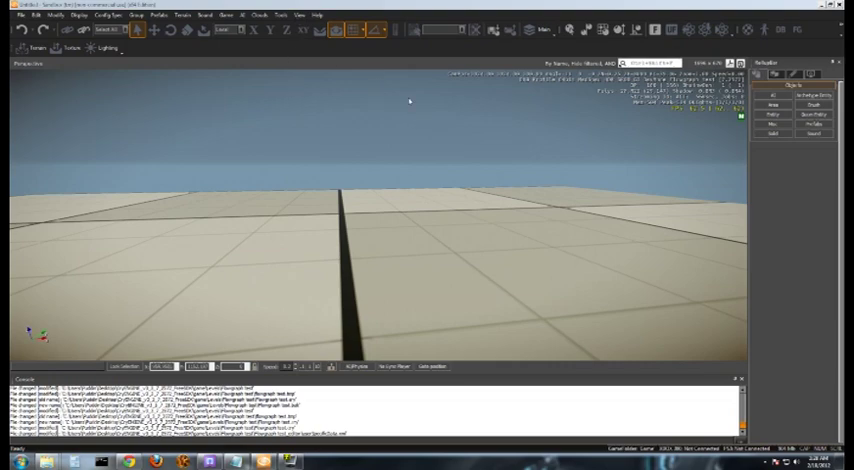
{"action": "mouse_move", "coordinate": [556, 278]}
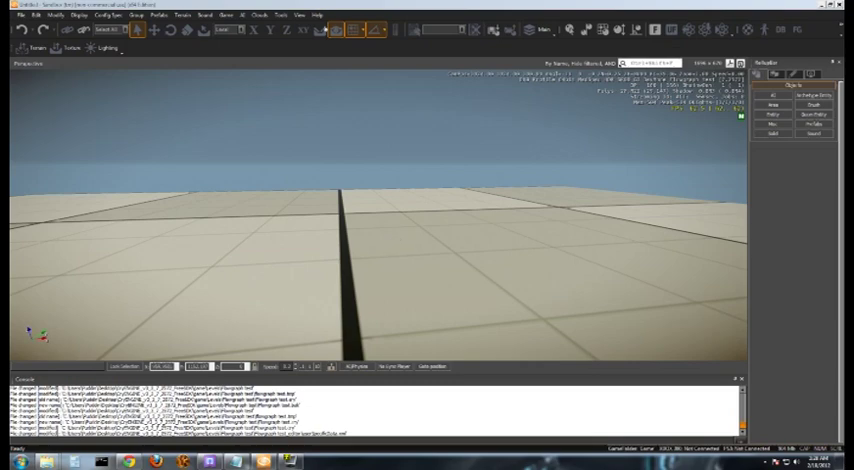
Bring up the Flow Graph editor from the View menu.
{"action": "left_click", "coordinate": [300, 14]}
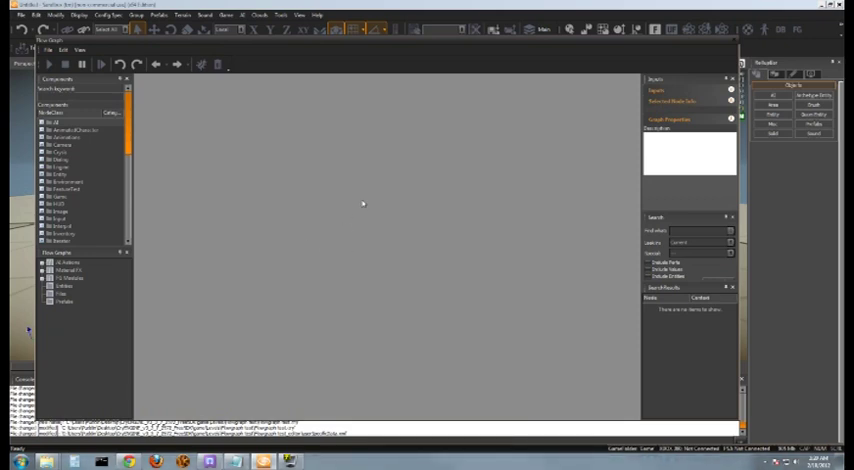
{"action": "mouse_move", "coordinate": [300, 136]}
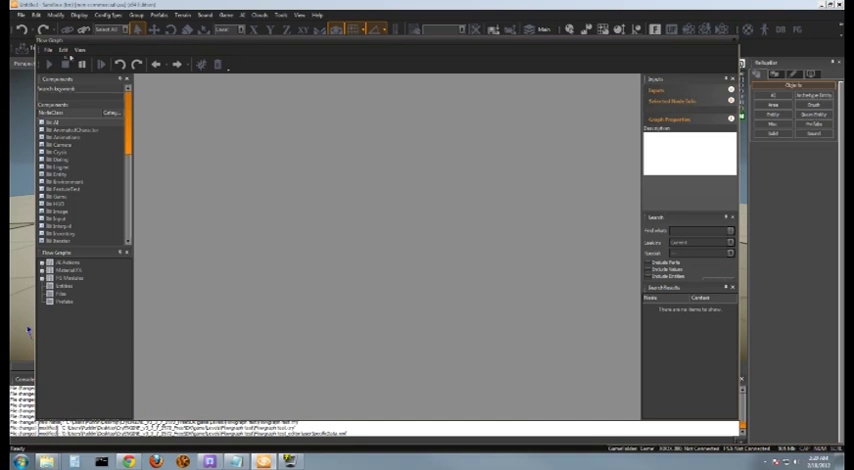
Create a new flow graph so a blank gridded canvas is ready for nodes.
{"action": "left_click", "coordinate": [48, 52]}
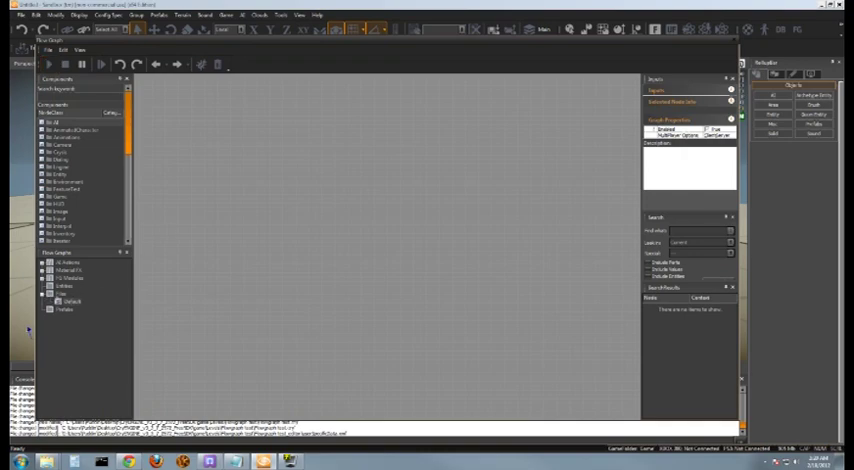
{"action": "mouse_move", "coordinate": [368, 288]}
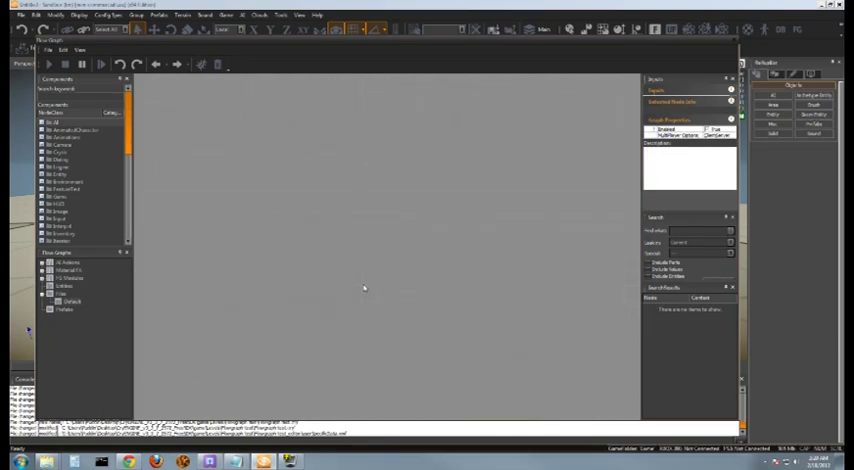
{"action": "mouse_move", "coordinate": [348, 288]}
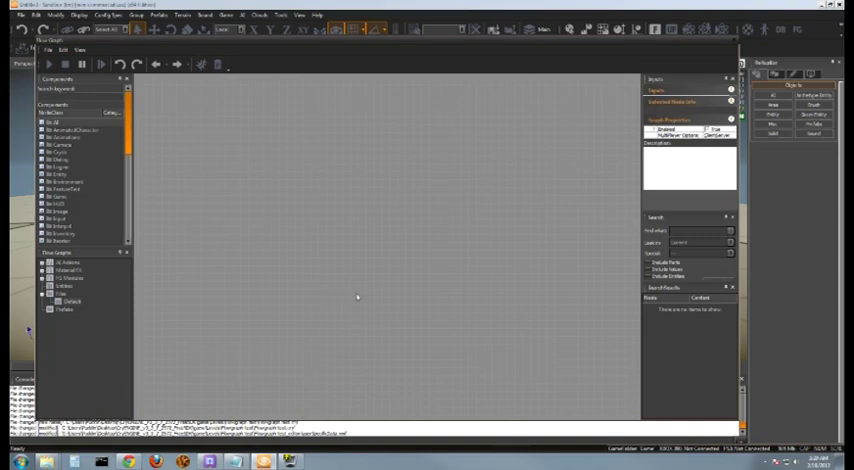
{"action": "mouse_move", "coordinate": [288, 288]}
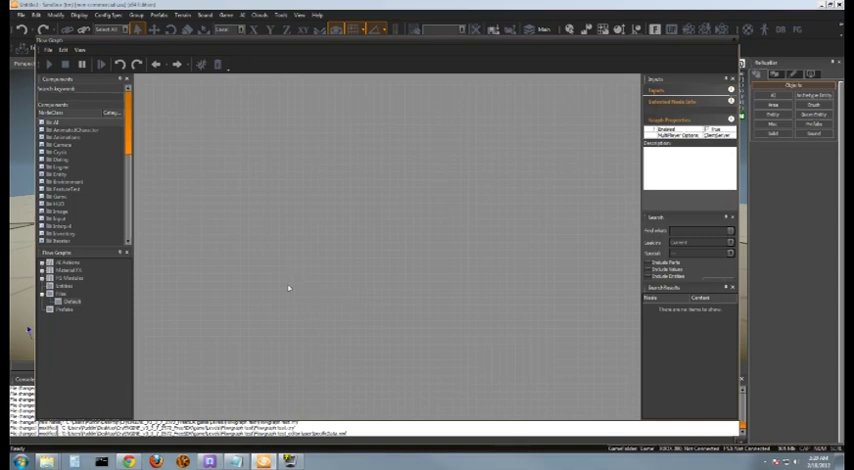
Bring up the Add Node category list on the empty canvas for the first node.
{"action": "right_click", "coordinate": [288, 288]}
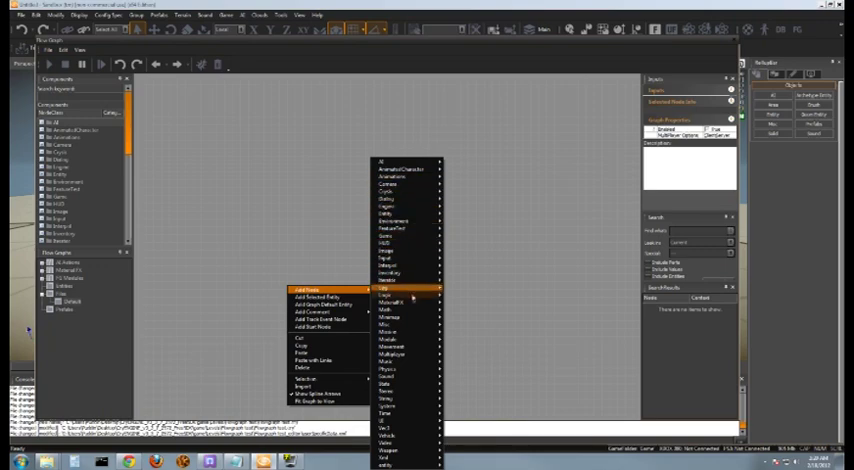
{"action": "mouse_move", "coordinate": [388, 302]}
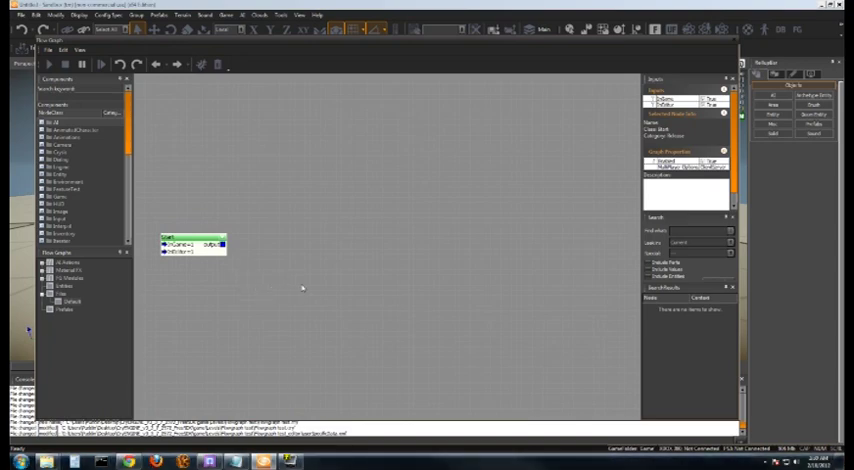
Add the pink node below the first and a Debug DisplayDebugMessage node beside them.
{"action": "right_click", "coordinate": [320, 296]}
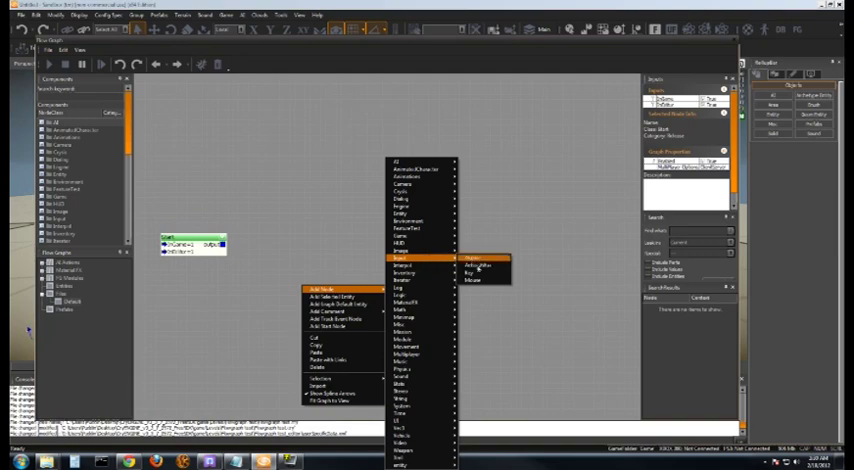
{"action": "left_click", "coordinate": [470, 272]}
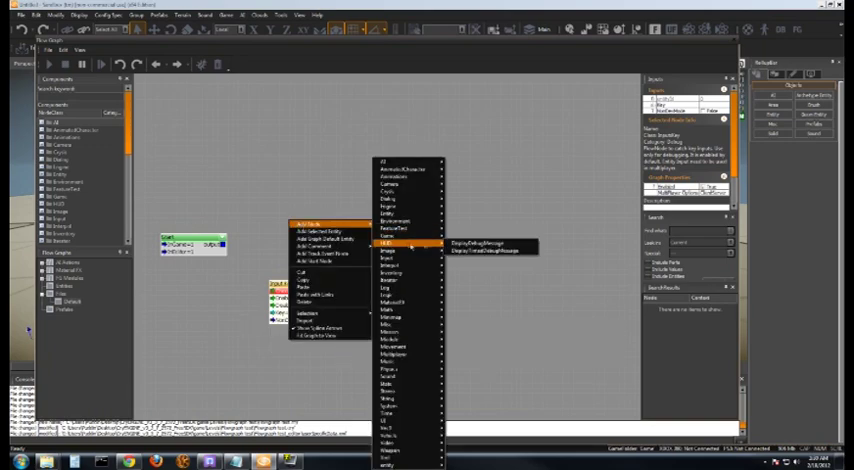
{"action": "left_click", "coordinate": [478, 244]}
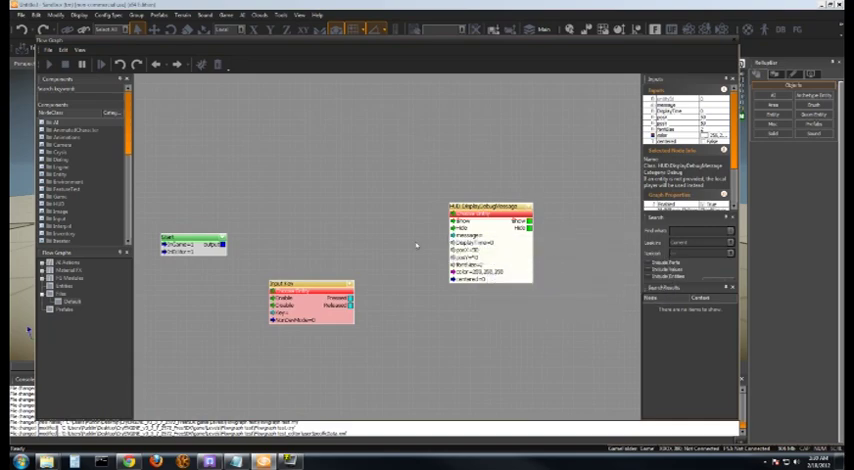
{"action": "mouse_move", "coordinate": [340, 180]}
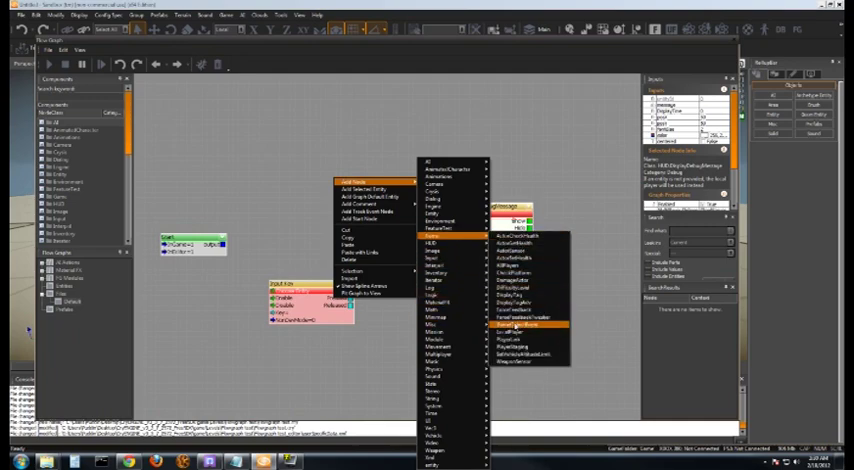
Add a green-headed fourth node at the upper left above the first node.
{"action": "left_click", "coordinate": [520, 324]}
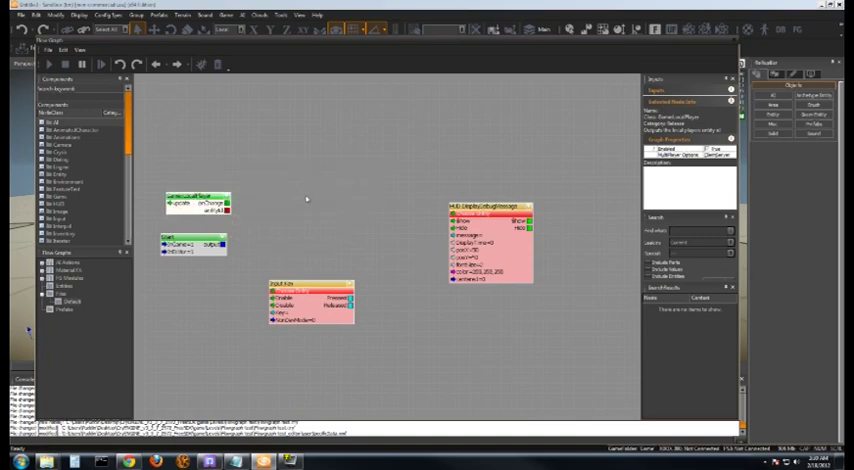
Add a fifth node placed above the HUD debug message node.
{"action": "right_click", "coordinate": [320, 200]}
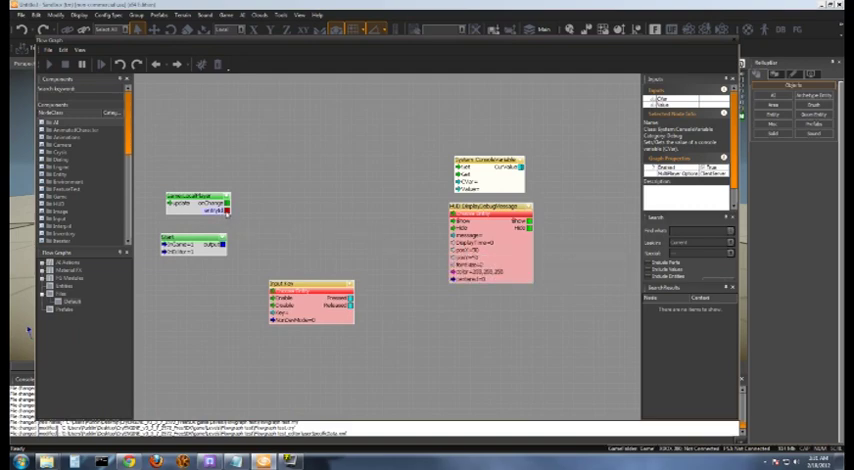
{"action": "mouse_move", "coordinate": [214, 210]}
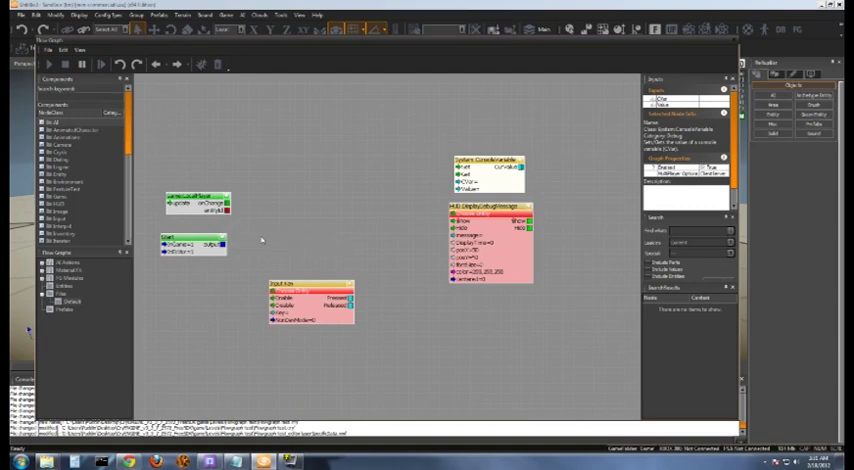
Delete the unwanted top nodes, leaving the two green nodes and the debug message node.
{"action": "left_click", "coordinate": [210, 244]}
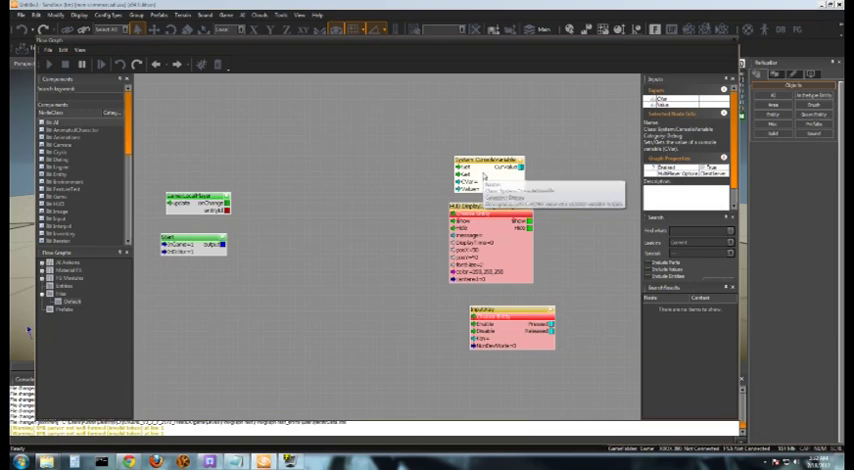
{"action": "right_click", "coordinate": [500, 192]}
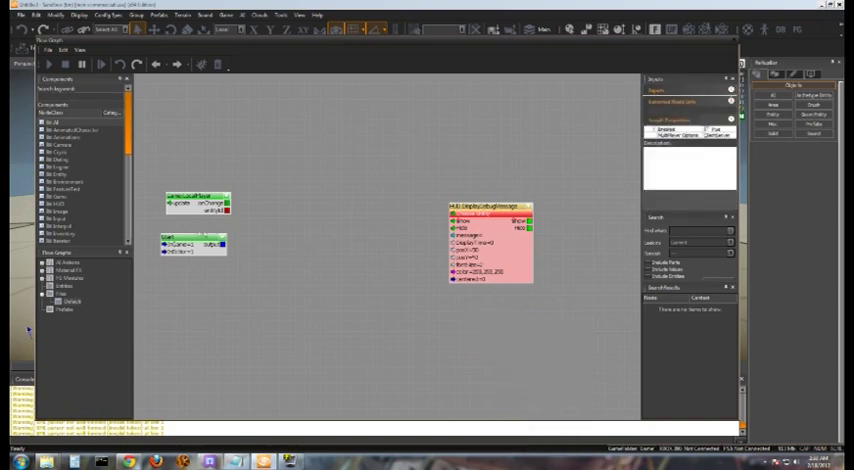
Insert the tall multi-port weapon sensor node between the green nodes and the debug node.
{"action": "right_click", "coordinate": [284, 254]}
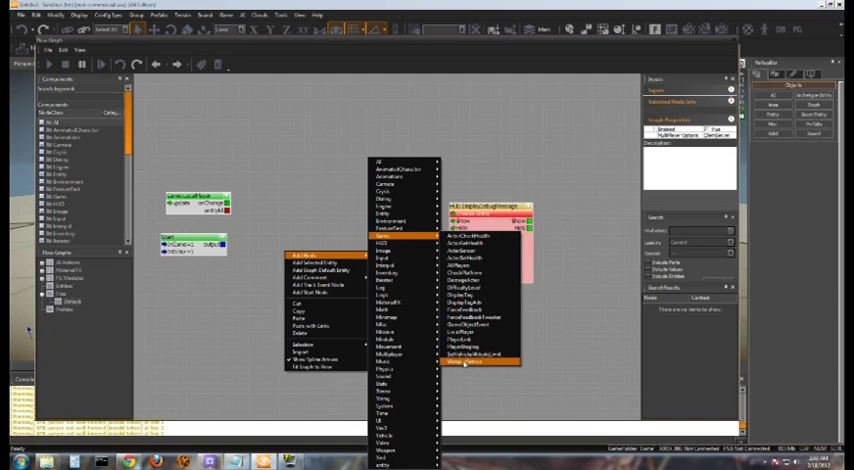
{"action": "left_click", "coordinate": [480, 364]}
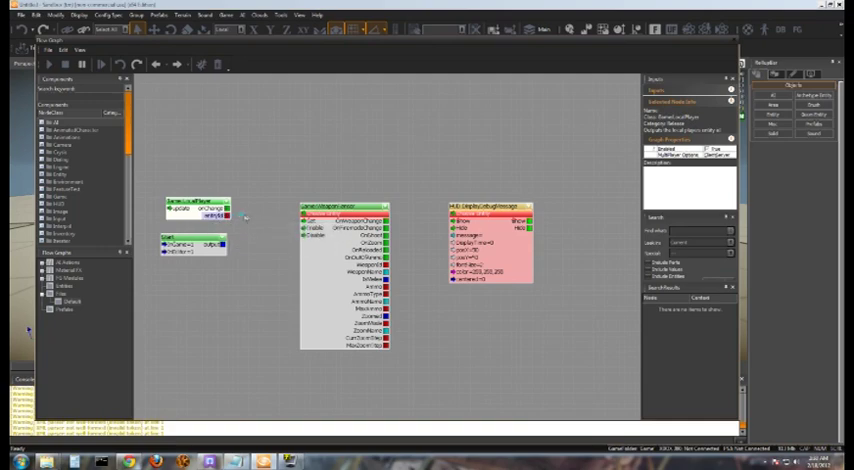
{"action": "left_click_drag", "start_coordinate": [234, 214], "coordinate": [300, 214]}
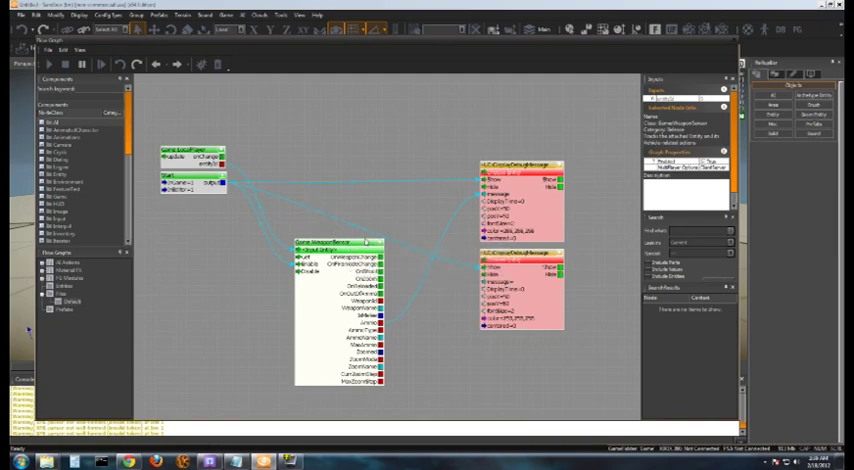
{"action": "mouse_move", "coordinate": [408, 308]}
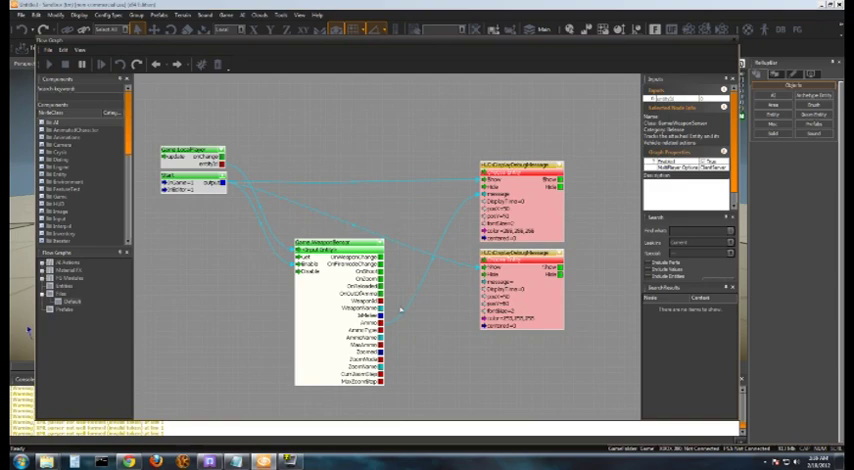
{"action": "mouse_move", "coordinate": [378, 384]}
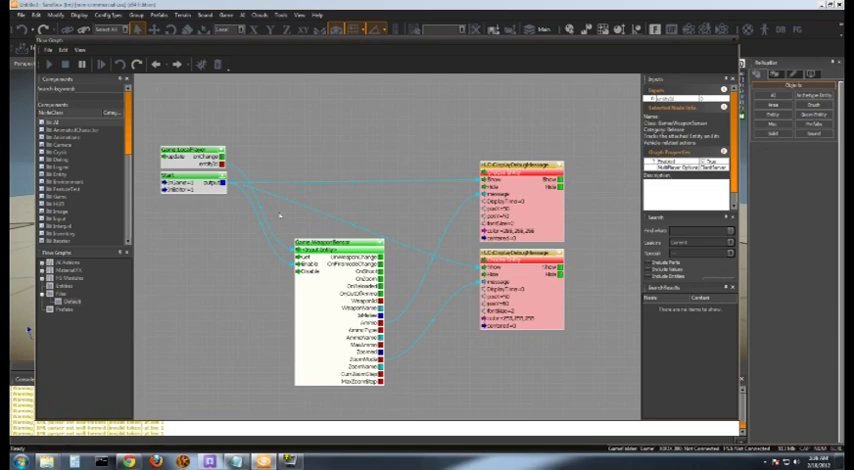
{"action": "mouse_move", "coordinate": [380, 200]}
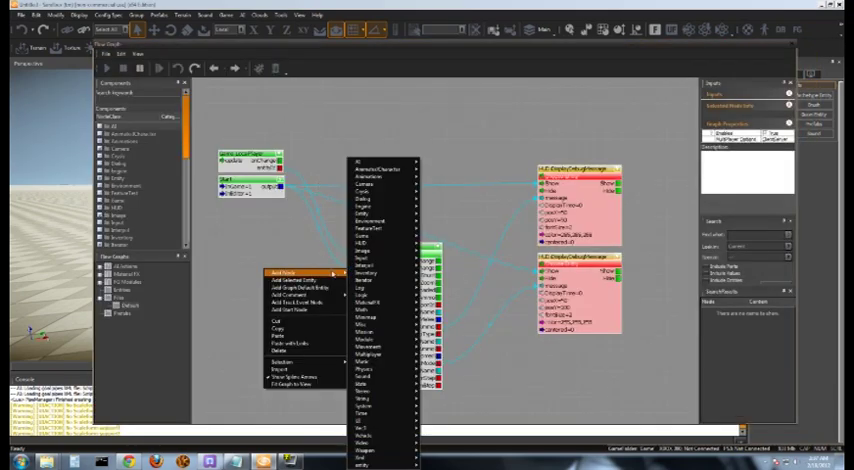
{"action": "mouse_move", "coordinate": [376, 236]}
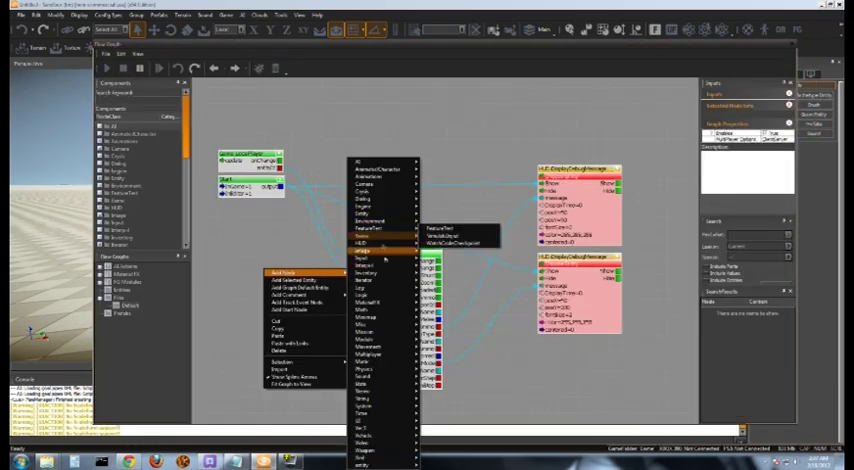
{"action": "mouse_move", "coordinate": [362, 412]}
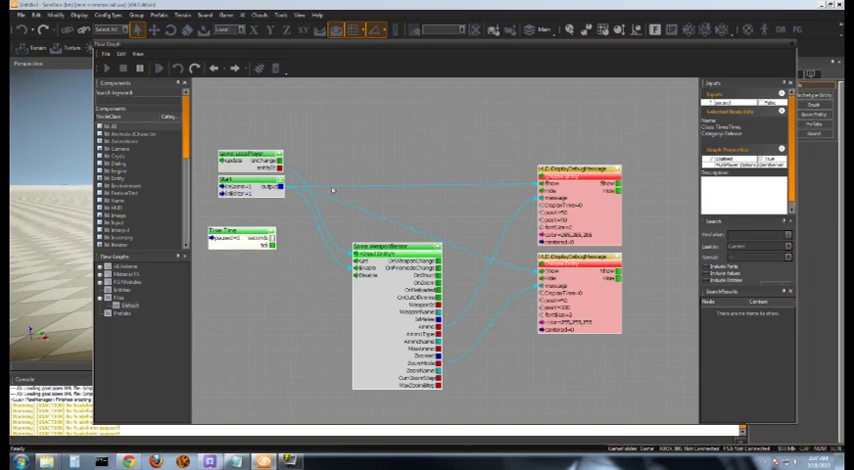
{"action": "mouse_move", "coordinate": [398, 188]}
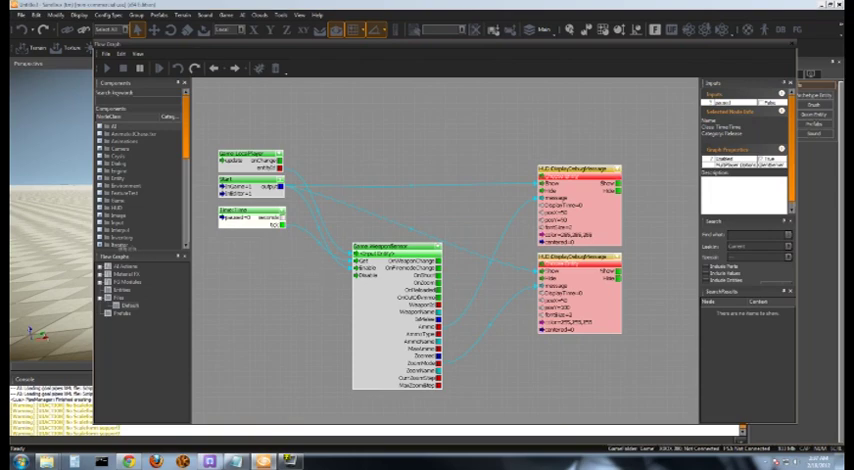
{"action": "mouse_move", "coordinate": [312, 48]}
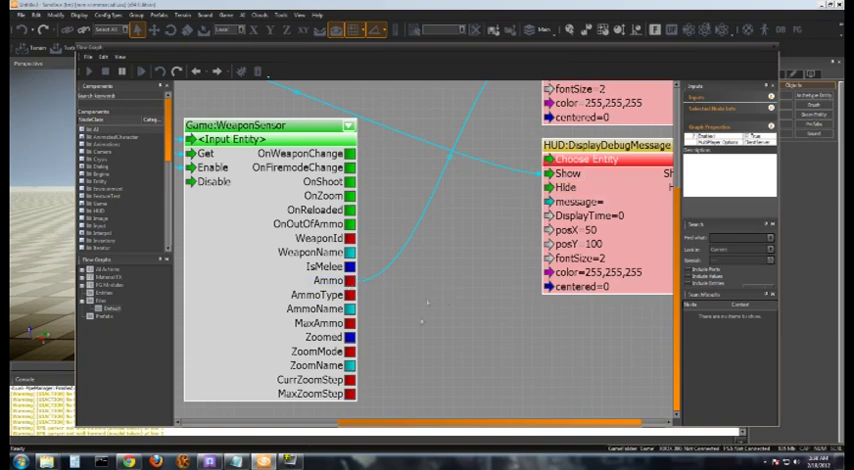
{"action": "mouse_move", "coordinate": [428, 312]}
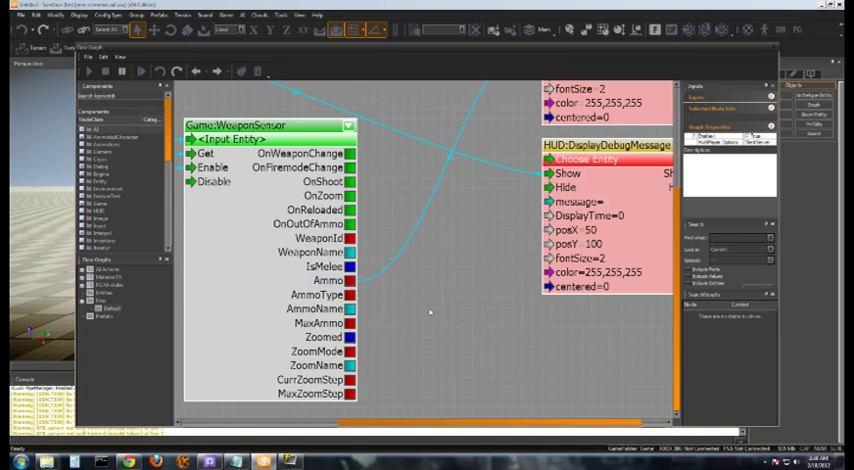
Give the lower DisplayDebugMessage node posX 50, posY 100, fontSize 2 and white colour.
{"action": "left_click", "coordinate": [318, 364]}
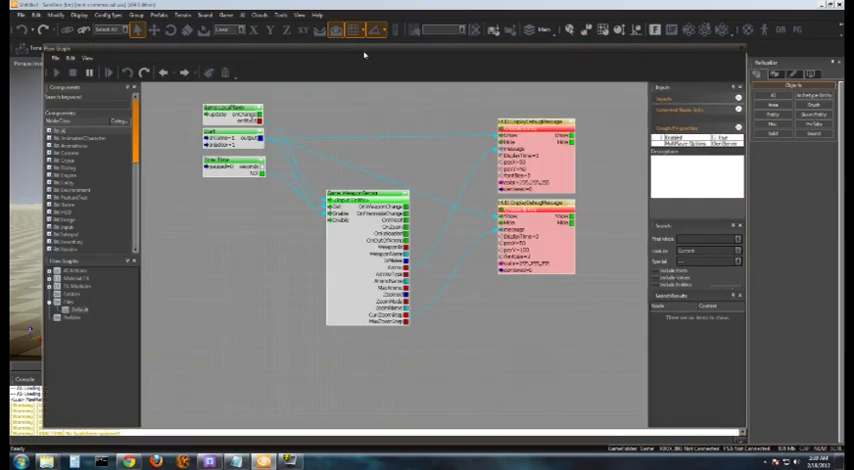
{"action": "mouse_move", "coordinate": [532, 332]}
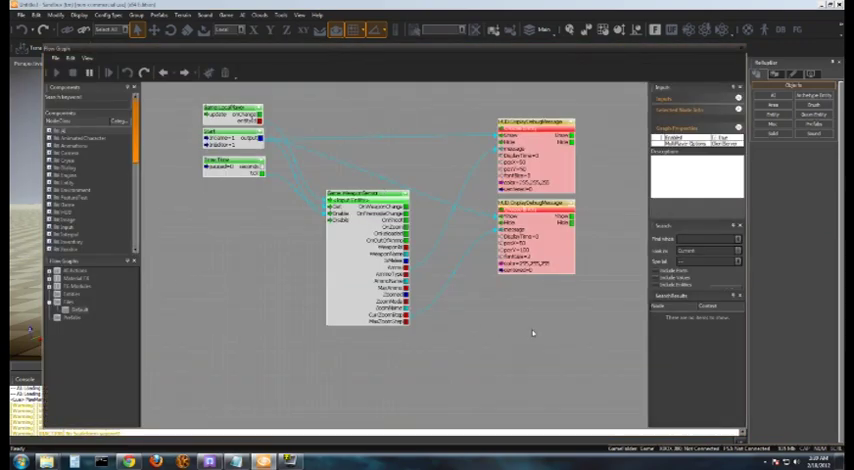
Copy the selected weapon sensor and debug nodes and paste them into the other graph.
{"action": "right_click", "coordinate": [400, 300]}
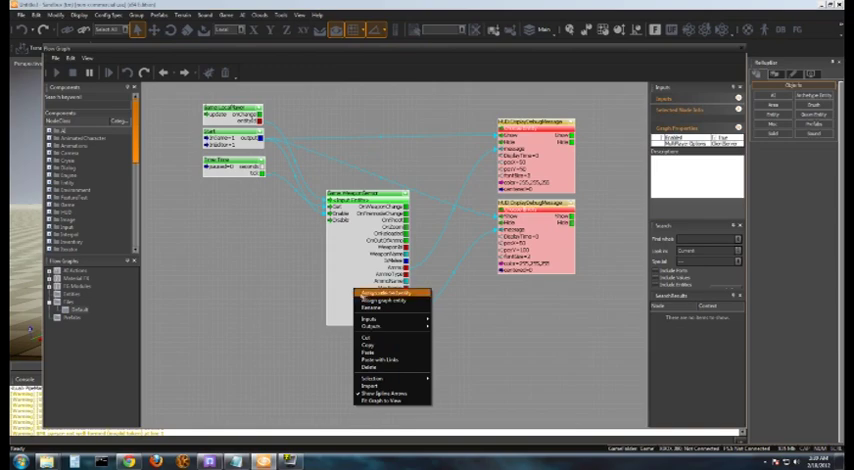
{"action": "mouse_move", "coordinate": [370, 320]}
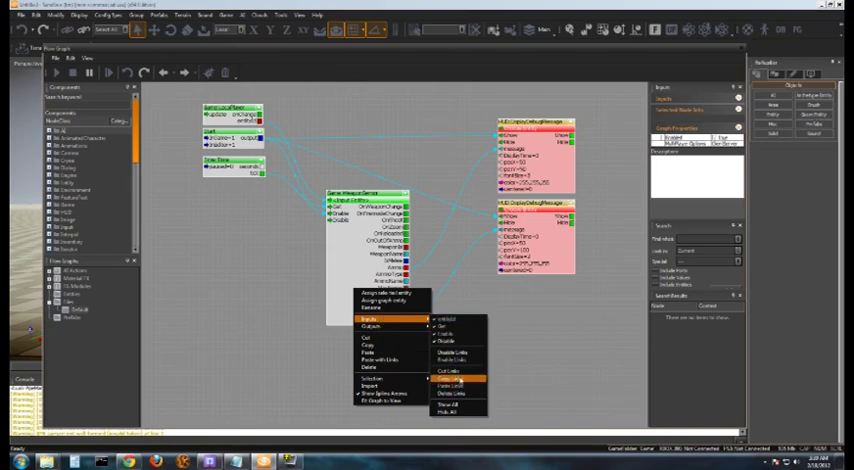
{"action": "left_click", "coordinate": [450, 376]}
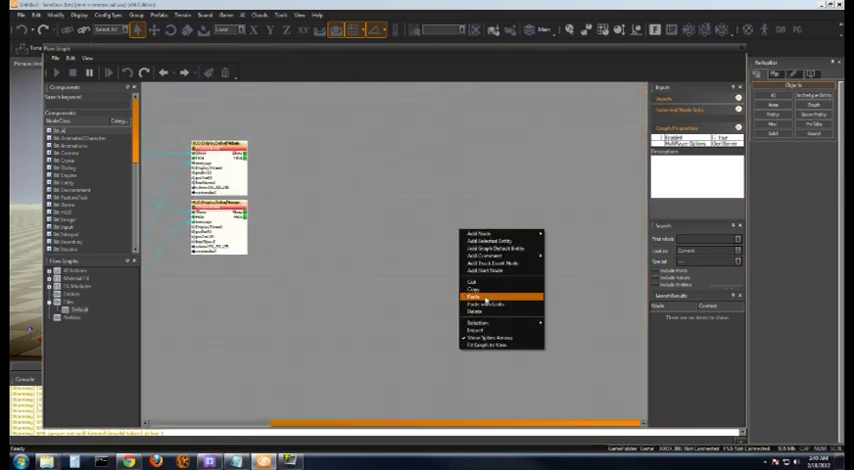
{"action": "left_click", "coordinate": [474, 298]}
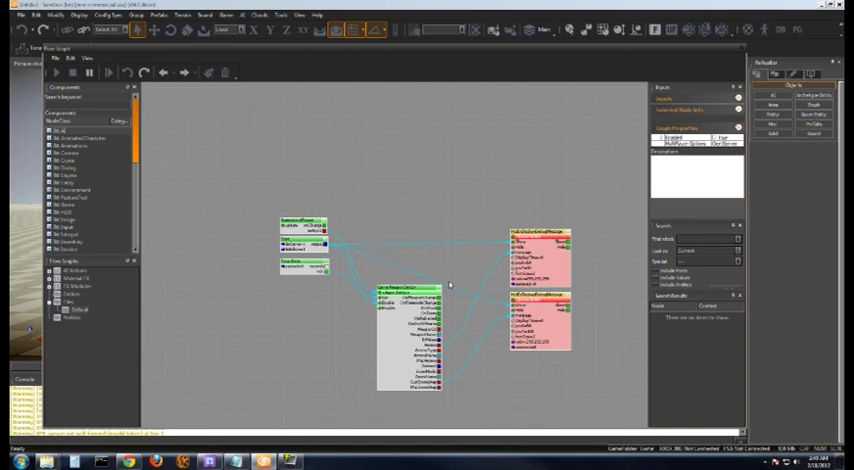
{"action": "mouse_move", "coordinate": [448, 284]}
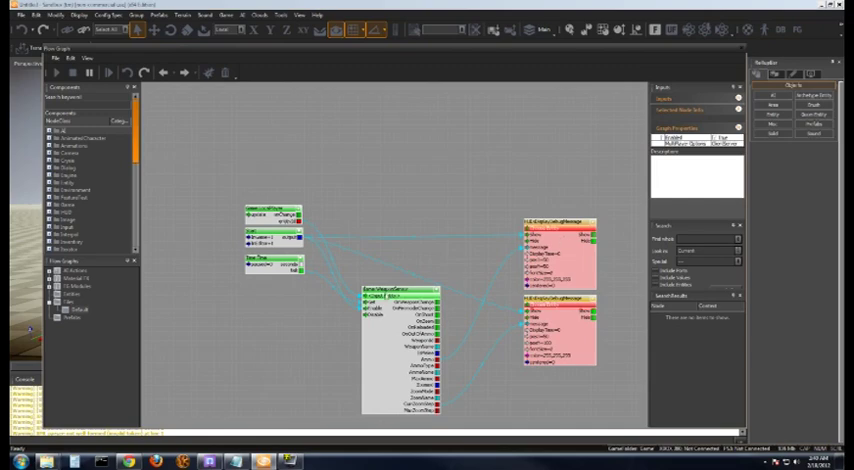
{"action": "mouse_move", "coordinate": [402, 258]}
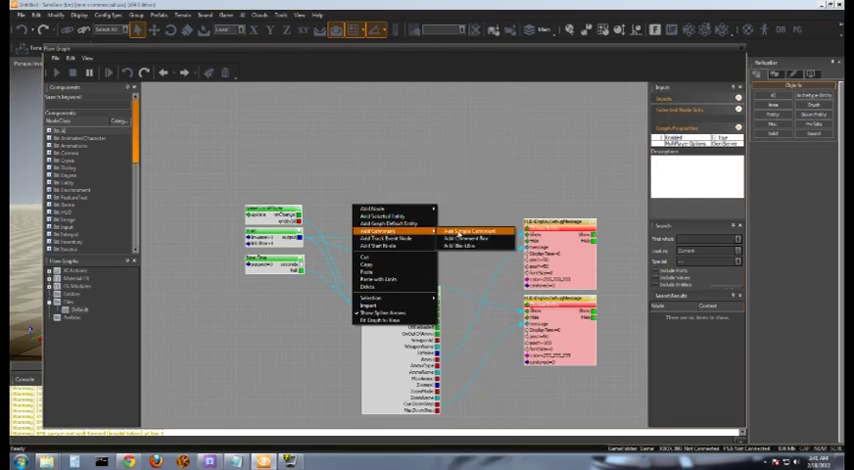
Add a comment label above the weapon sensor node group via the context menu.
{"action": "left_click", "coordinate": [472, 230]}
{"action": "type", "text": "This is my HUD"}
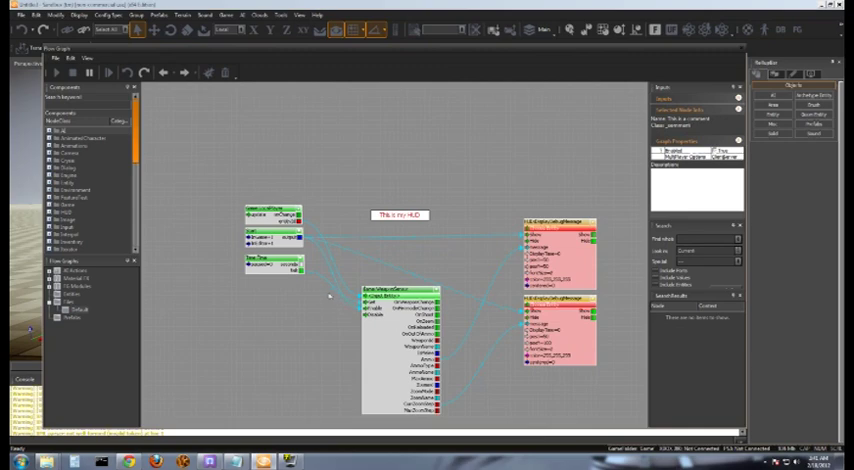
{"action": "mouse_move", "coordinate": [342, 254]}
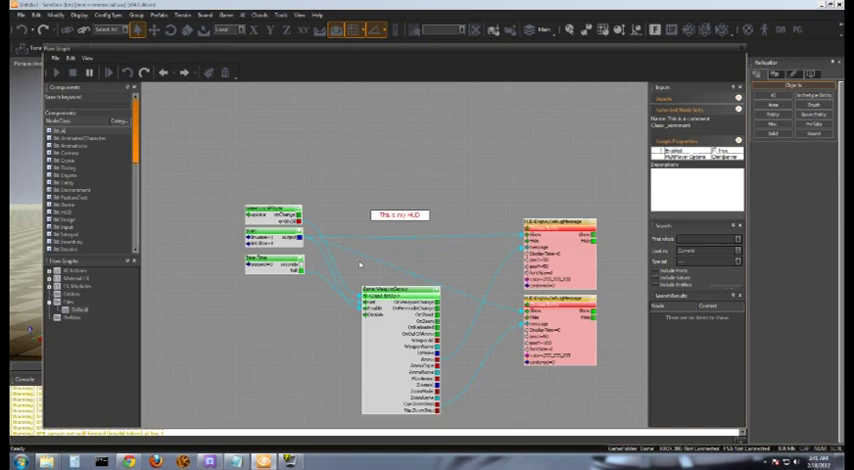
{"action": "mouse_move", "coordinate": [446, 140]}
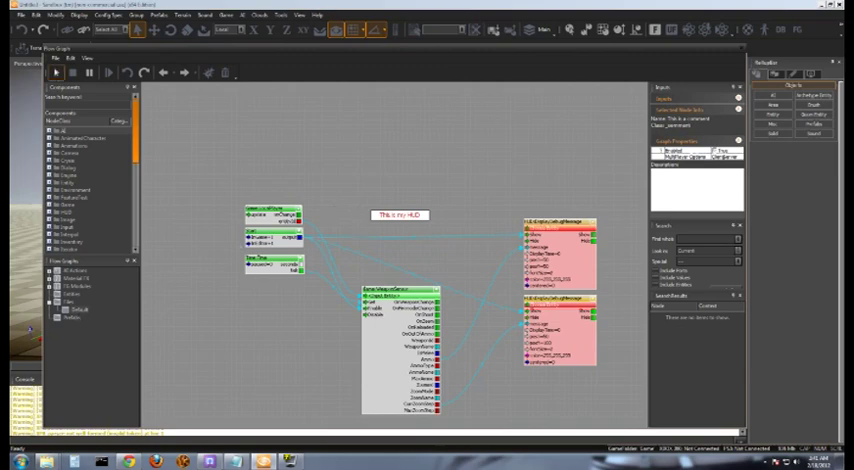
Save the flow graph as a file into the graph folder with the other graph files.
{"action": "left_click", "coordinate": [56, 58]}
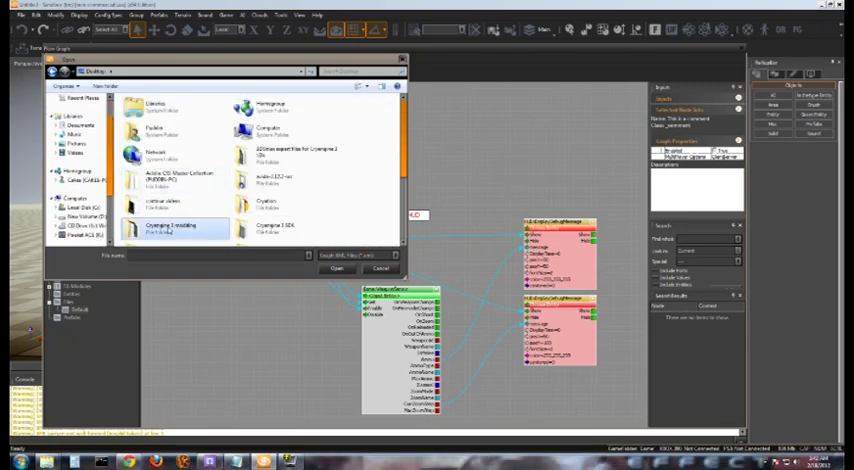
{"action": "double_click", "coordinate": [170, 228]}
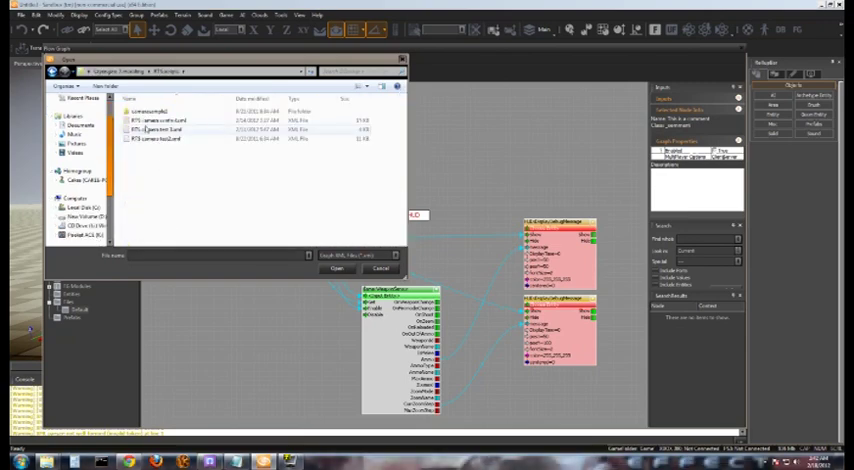
{"action": "left_click", "coordinate": [382, 268]}
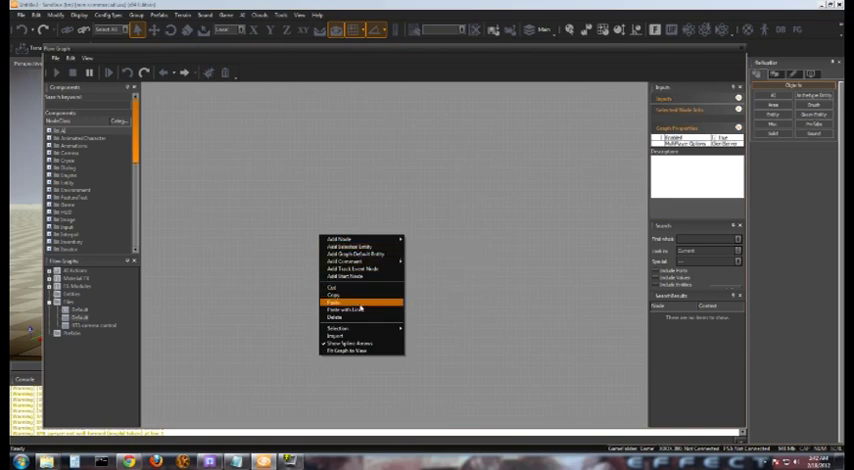
Paste the copied node group with its wiring into the blank flow graph canvas.
{"action": "left_click", "coordinate": [332, 304]}
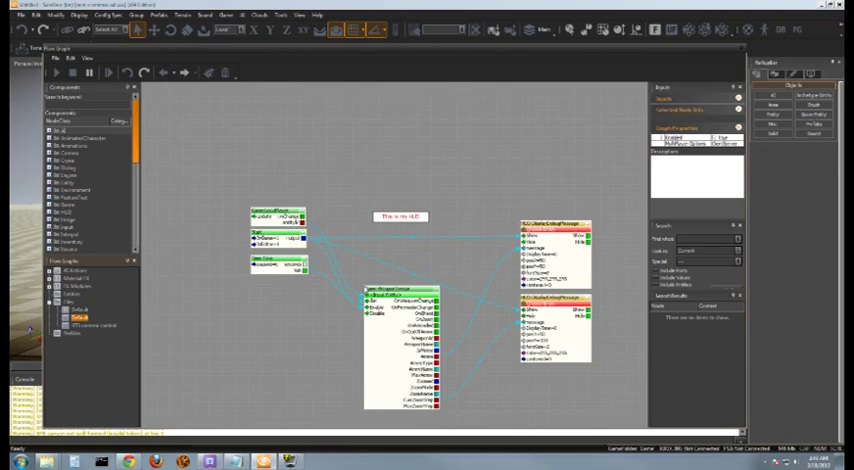
{"action": "mouse_move", "coordinate": [370, 280]}
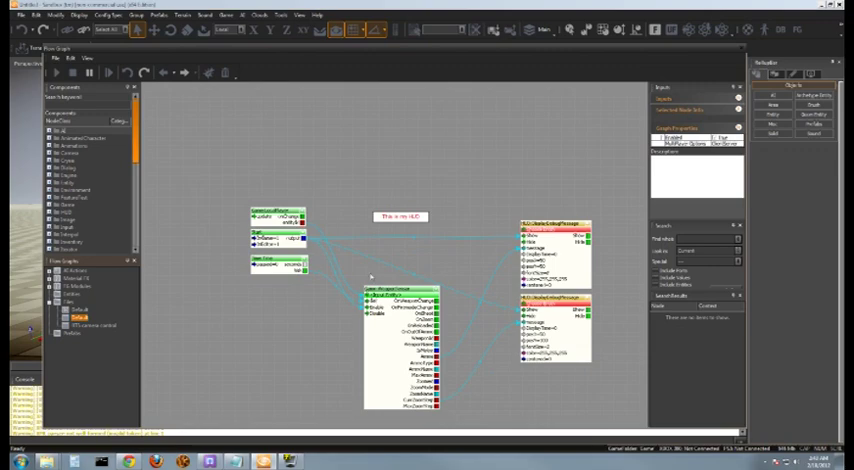